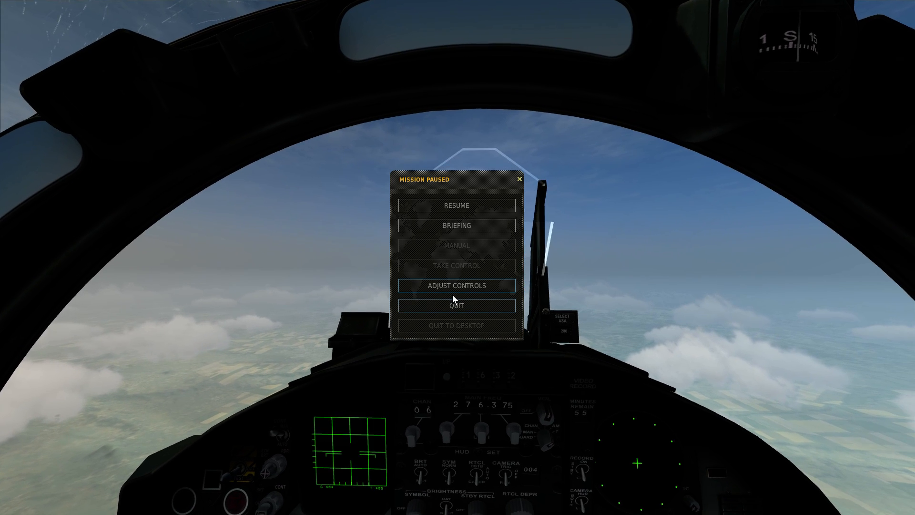
Step: Enter Adjust Controls from the Mission Paused menu to reach the F-15C bindings
{"action": "left_click", "coordinate": [457, 285]}
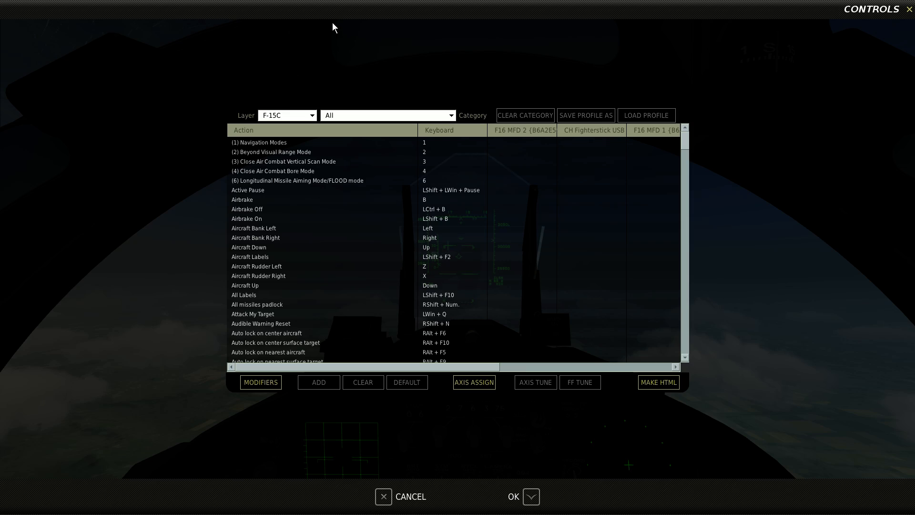
{"action": "mouse_move", "coordinate": [342, 55]}
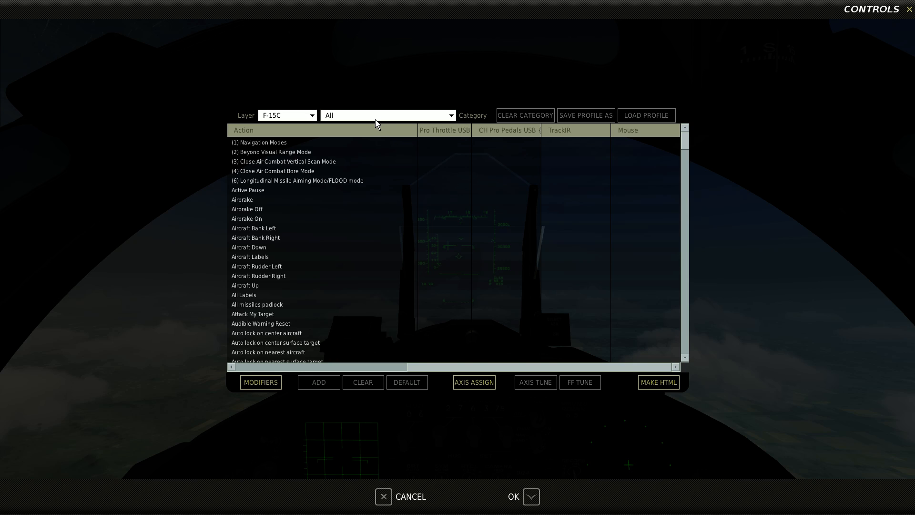
Step: Filter the list to Axis Commands and select the Roll axis binding for tuning
{"action": "left_click", "coordinate": [387, 115]}
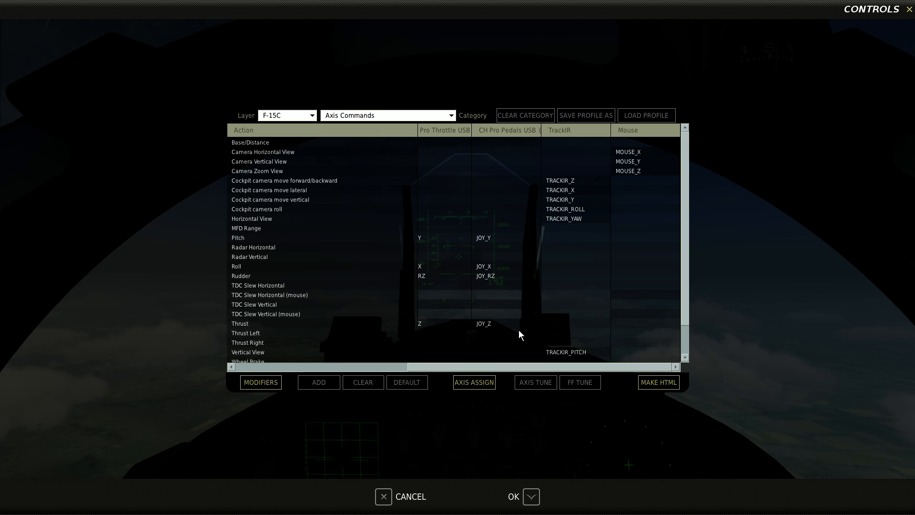
{"action": "mouse_move", "coordinate": [485, 276]}
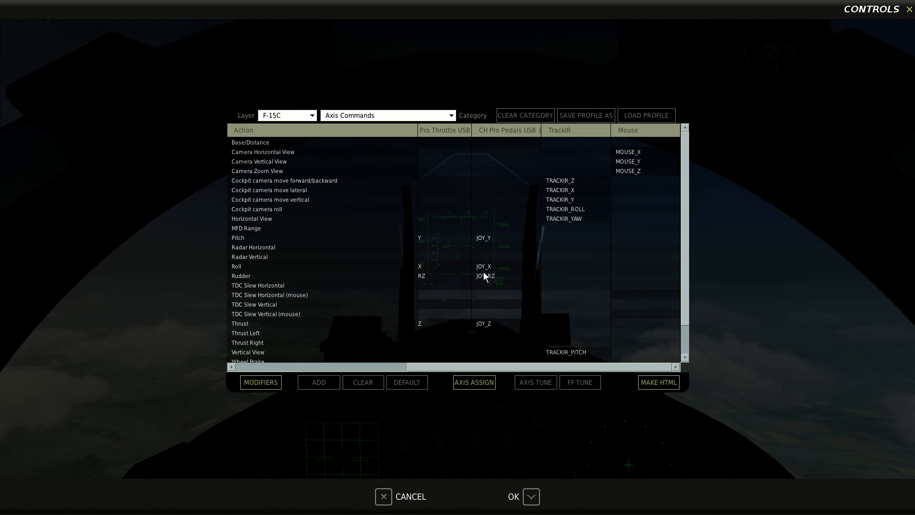
{"action": "left_click", "coordinate": [506, 275]}
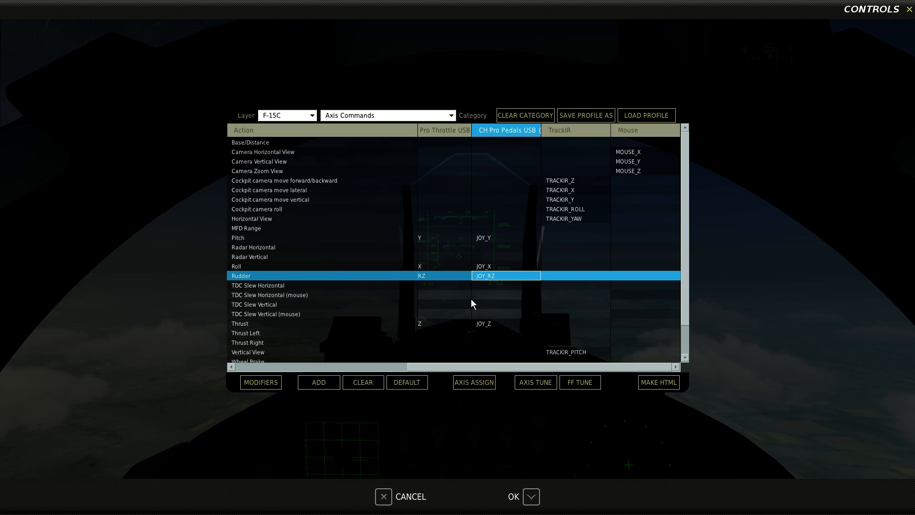
{"action": "mouse_move", "coordinate": [501, 127]}
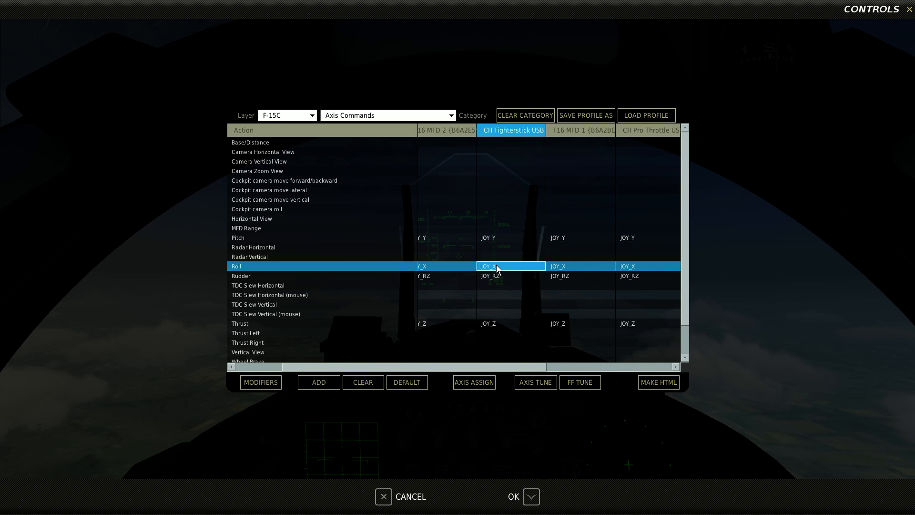
{"action": "mouse_move", "coordinate": [519, 368]}
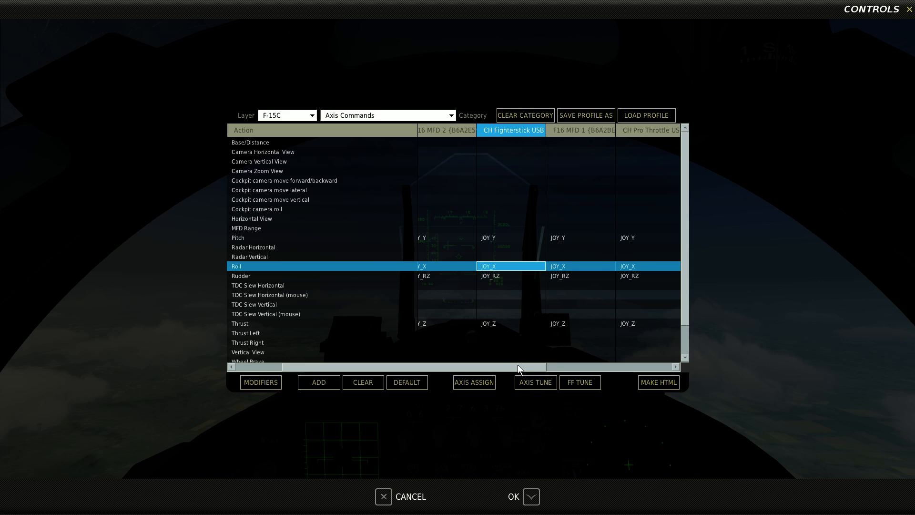
Step: Tune the Roll axis with deadzone 6, curvature 18 and a custom user curve
{"action": "left_click", "coordinate": [533, 382]}
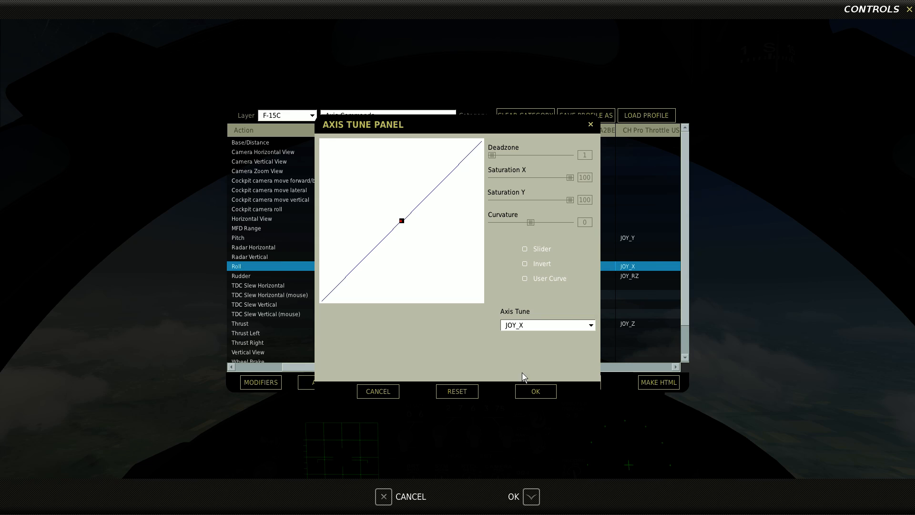
{"action": "left_click_drag", "start_coordinate": [502, 154], "coordinate": [495, 154]}
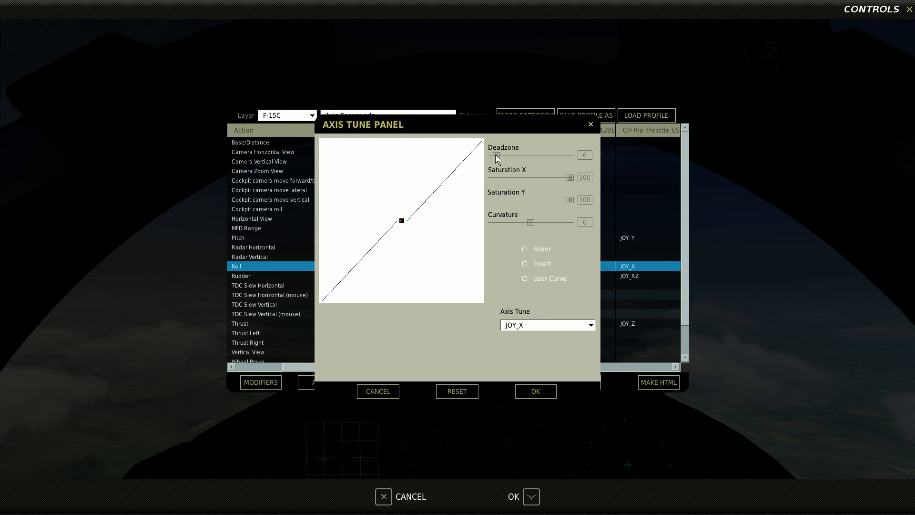
{"action": "left_click_drag", "start_coordinate": [512, 222], "coordinate": [530, 222]}
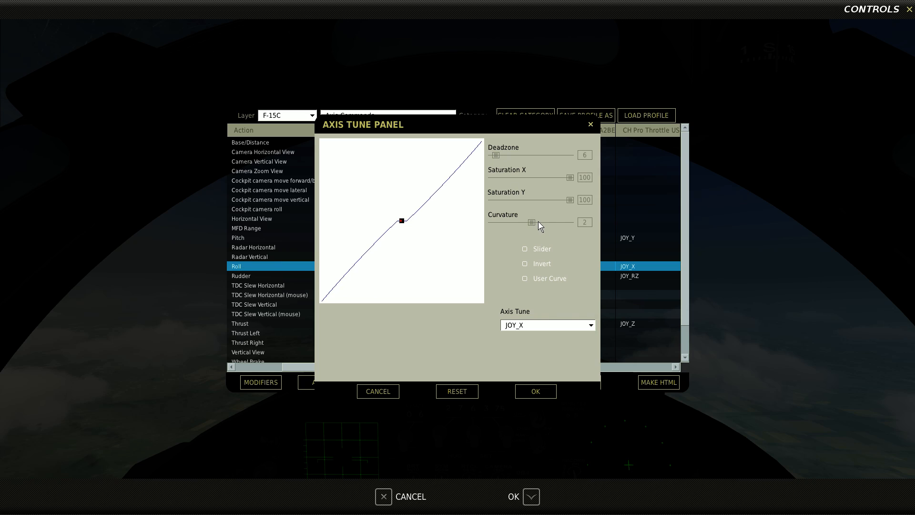
{"action": "left_click_drag", "start_coordinate": [532, 222], "coordinate": [537, 222]}
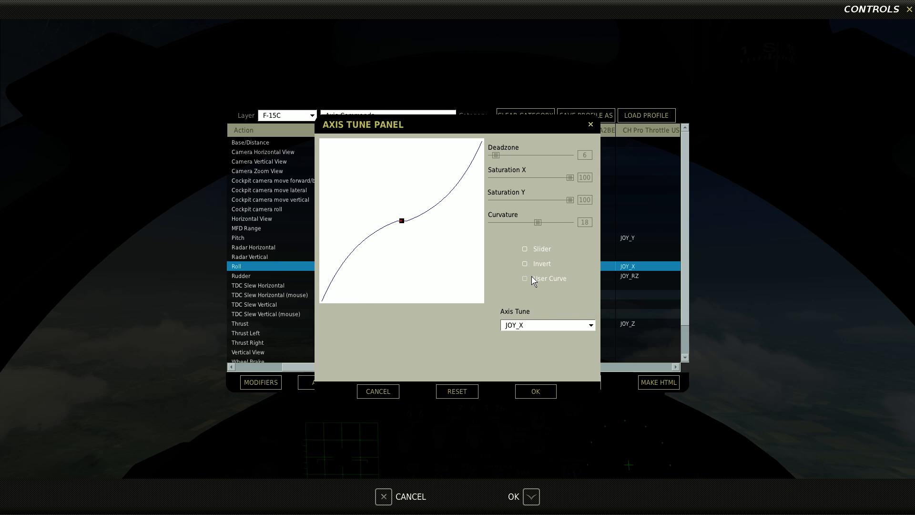
{"action": "left_click", "coordinate": [524, 278]}
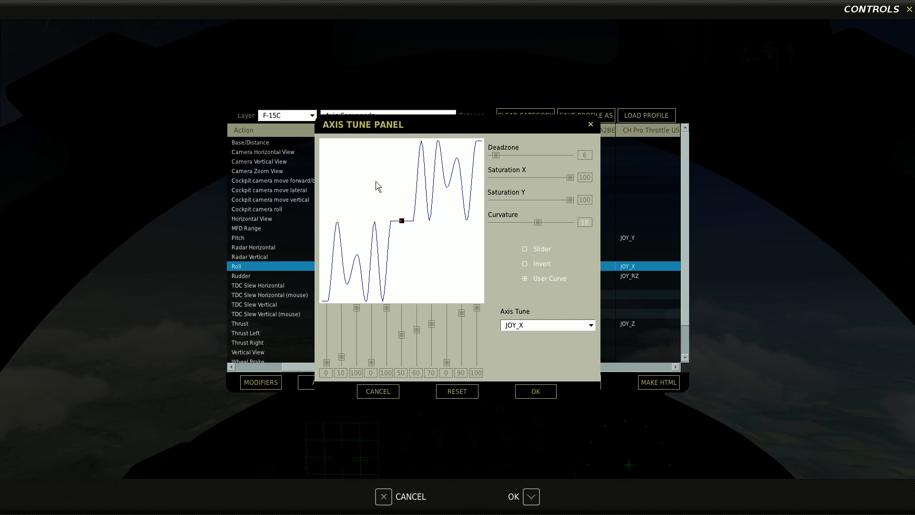
{"action": "mouse_move", "coordinate": [375, 209]}
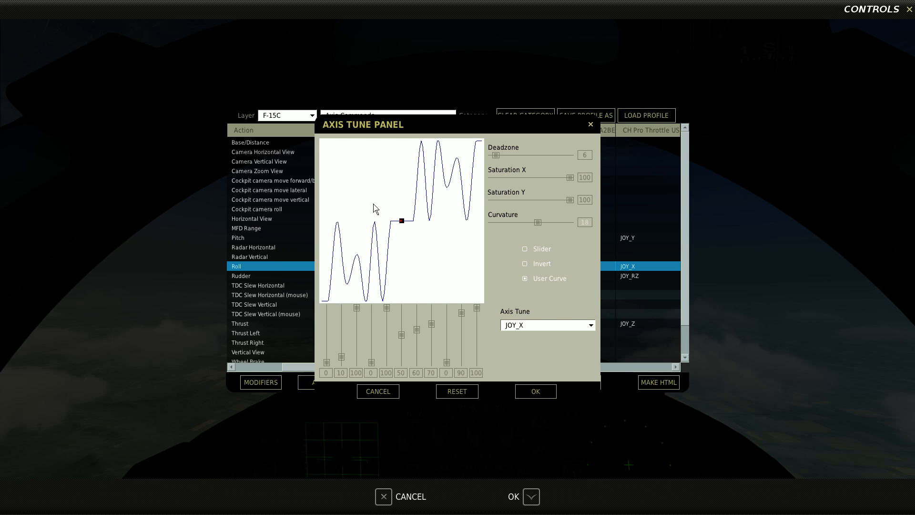
Step: Reset the Roll axis tuning to defaults and confirm with OK
{"action": "left_click", "coordinate": [457, 391]}
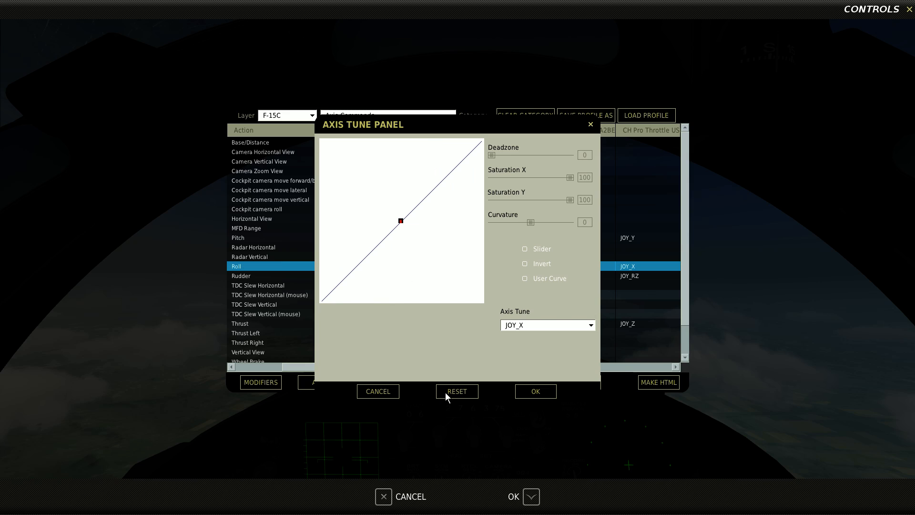
{"action": "left_click", "coordinate": [534, 391]}
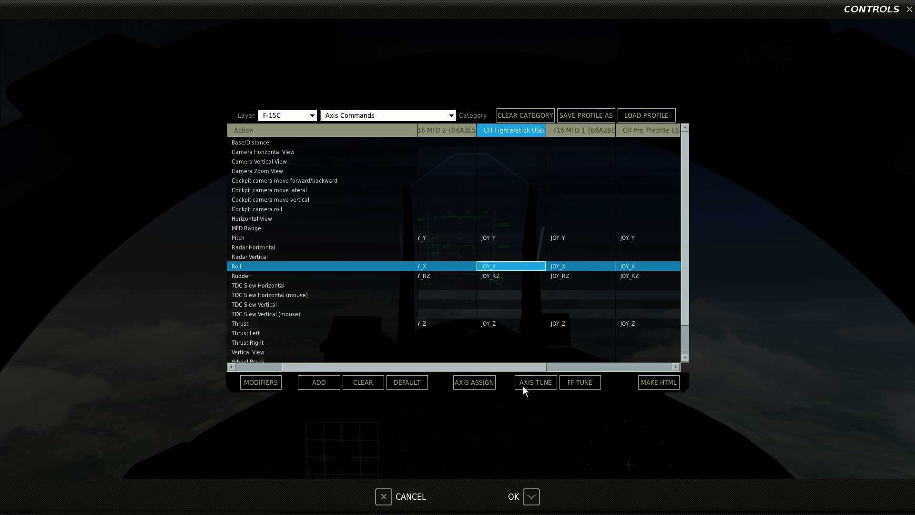
{"action": "mouse_move", "coordinate": [501, 355]}
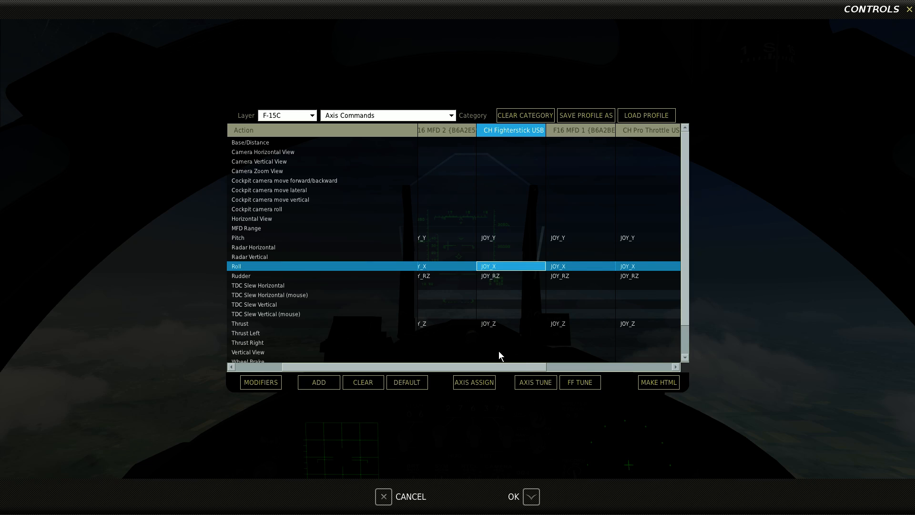
{"action": "scroll", "scroll_direction": "down", "scroll_amount": 3}
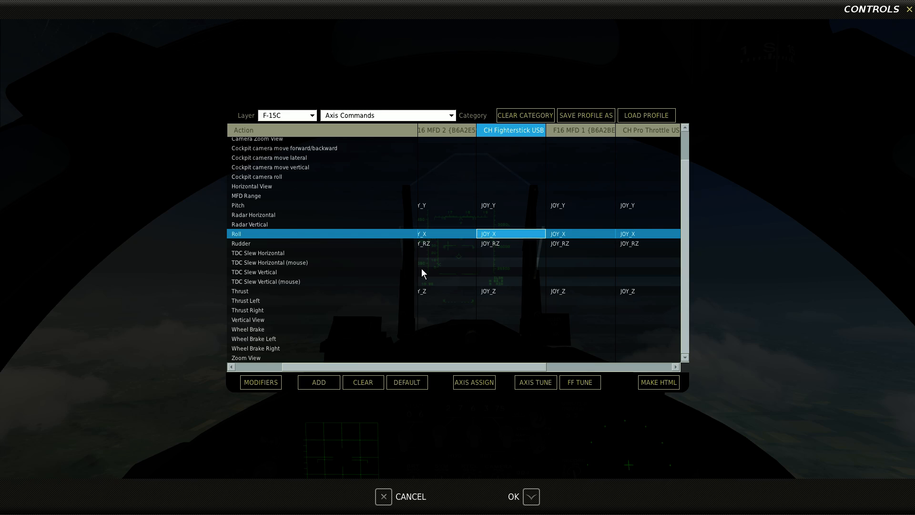
{"action": "mouse_move", "coordinate": [355, 341]}
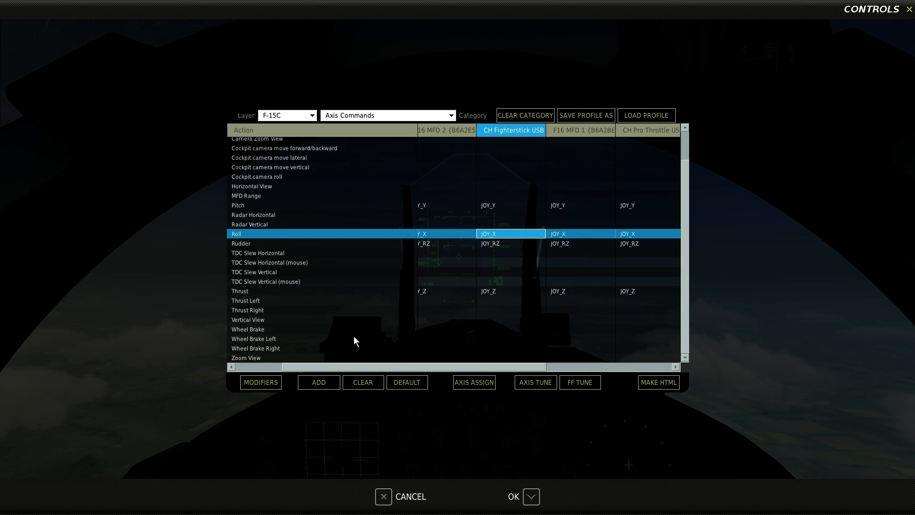
{"action": "mouse_move", "coordinate": [363, 338]}
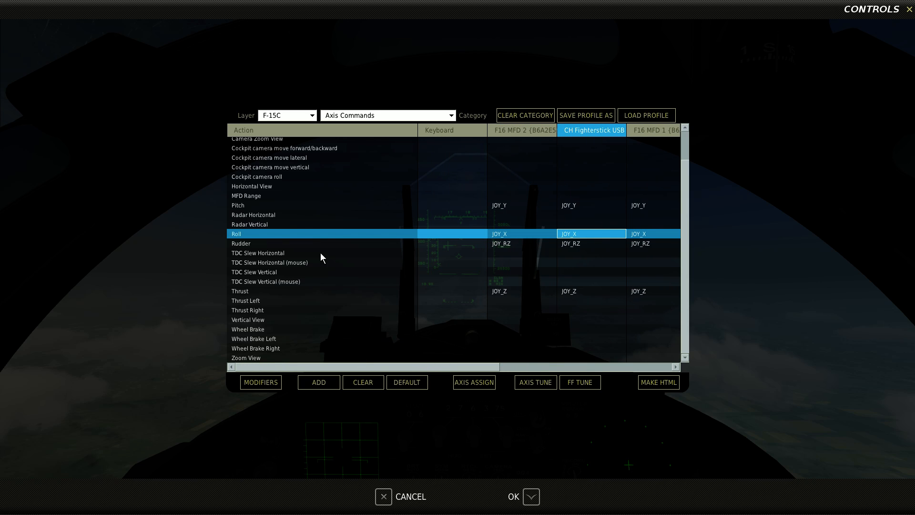
{"action": "mouse_move", "coordinate": [703, 280]}
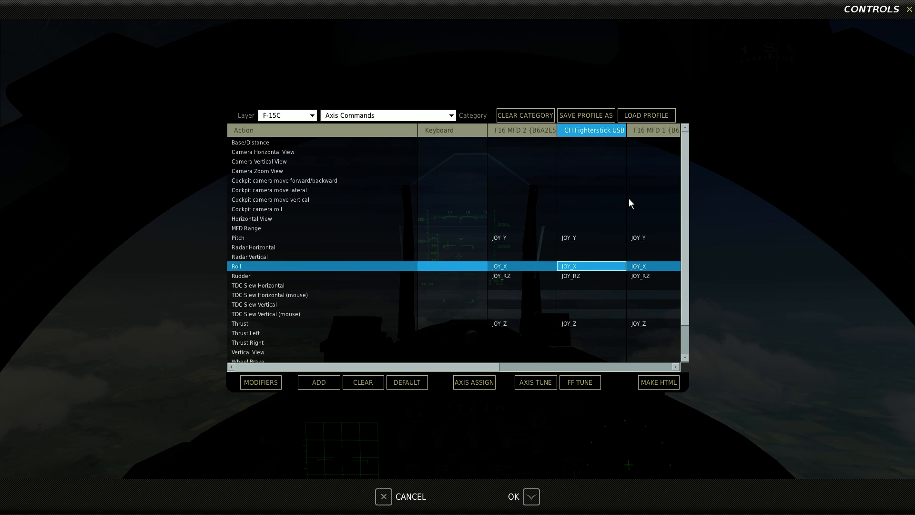
{"action": "mouse_move", "coordinate": [710, 150]}
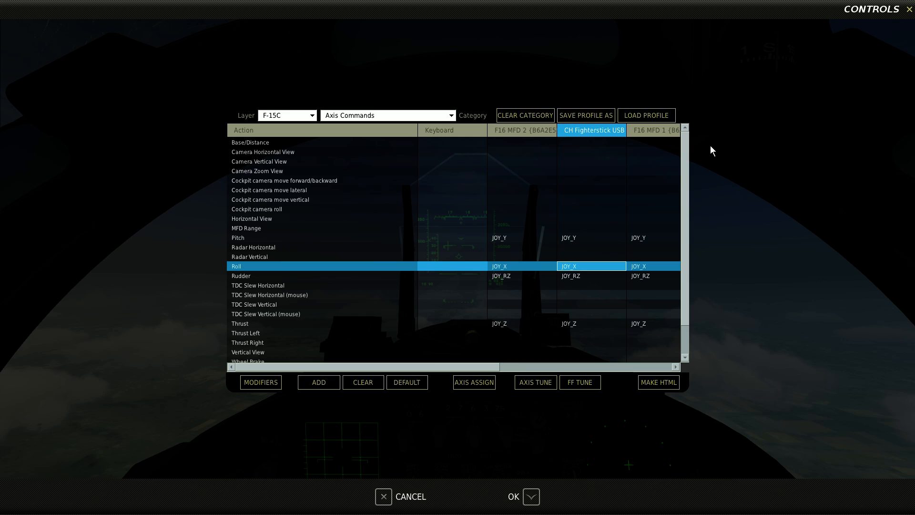
{"action": "mouse_move", "coordinate": [789, 272]}
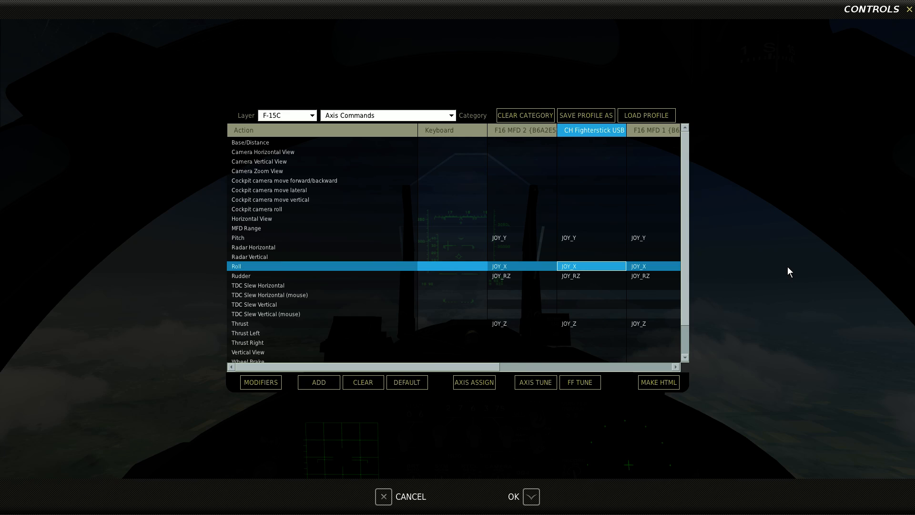
{"action": "mouse_move", "coordinate": [688, 207]}
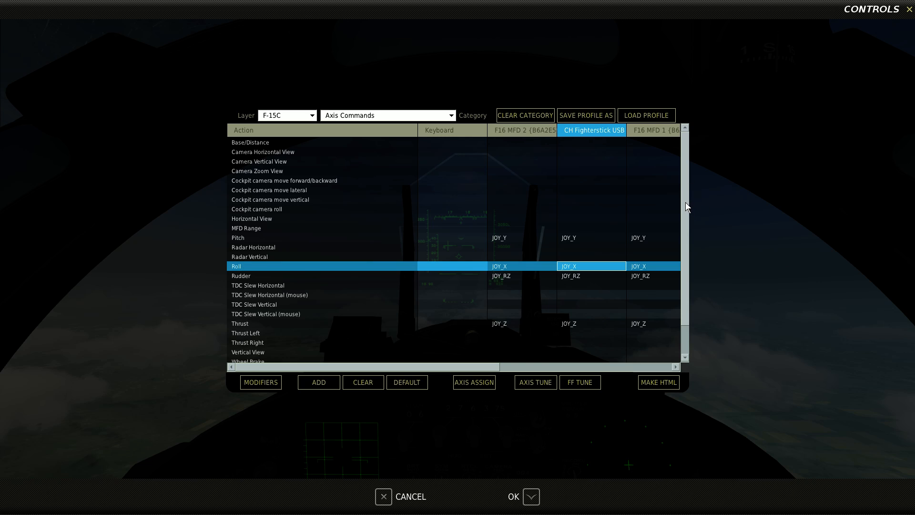
{"action": "scroll", "scroll_direction": "down", "scroll_amount": 3}
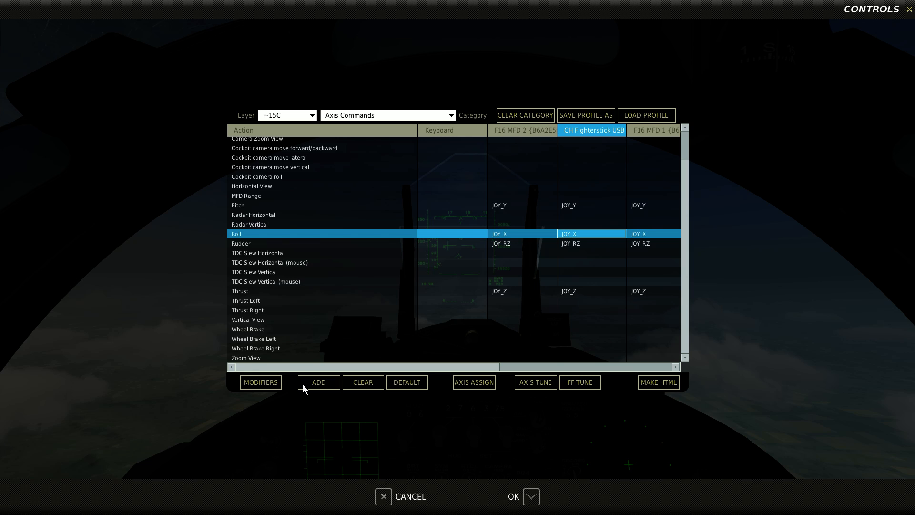
{"action": "mouse_move", "coordinate": [324, 284]}
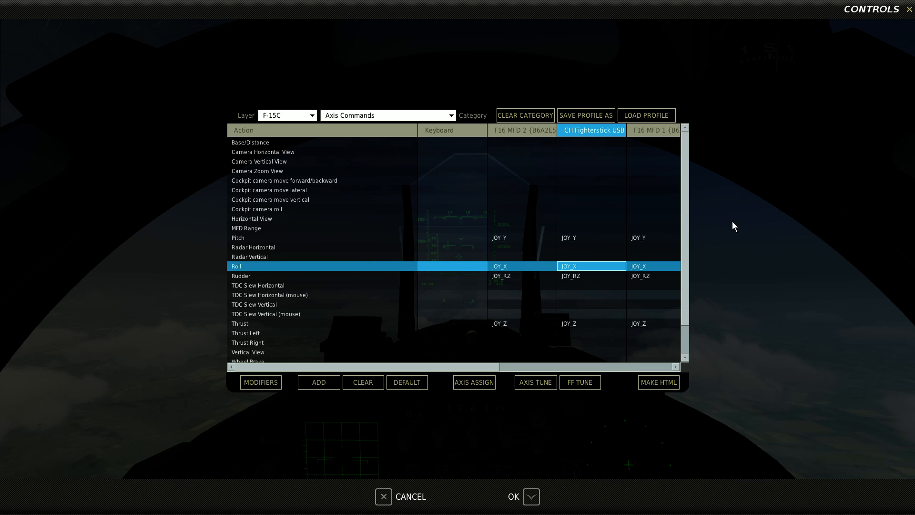
{"action": "left_click", "coordinate": [387, 116]}
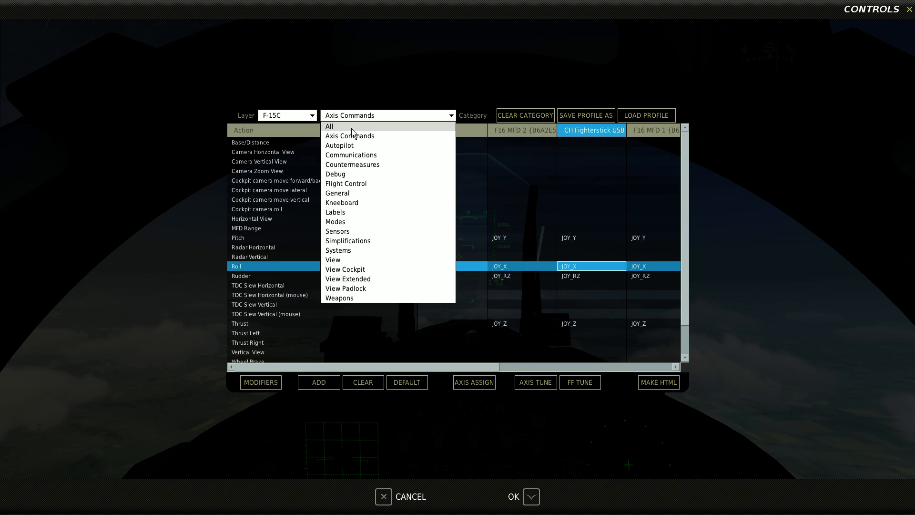
{"action": "left_click", "coordinate": [330, 126]}
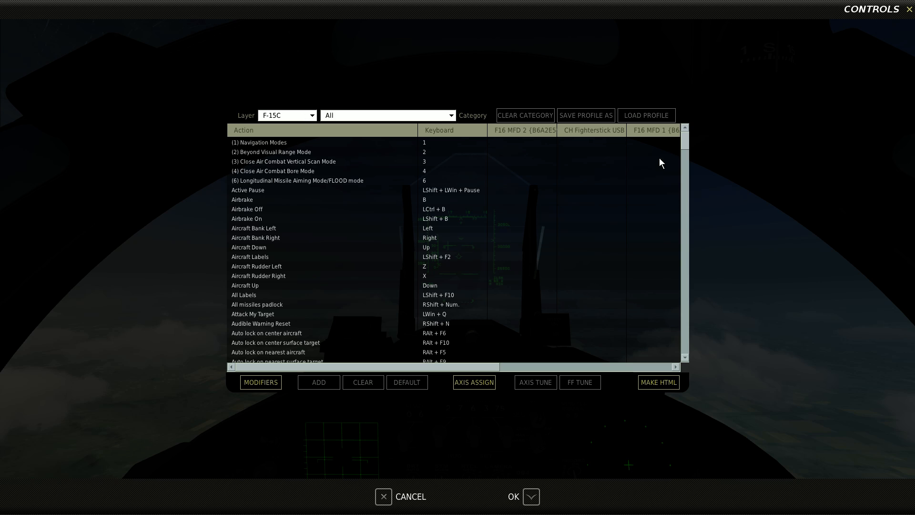
{"action": "scroll", "scroll_direction": "down", "scroll_amount": 3}
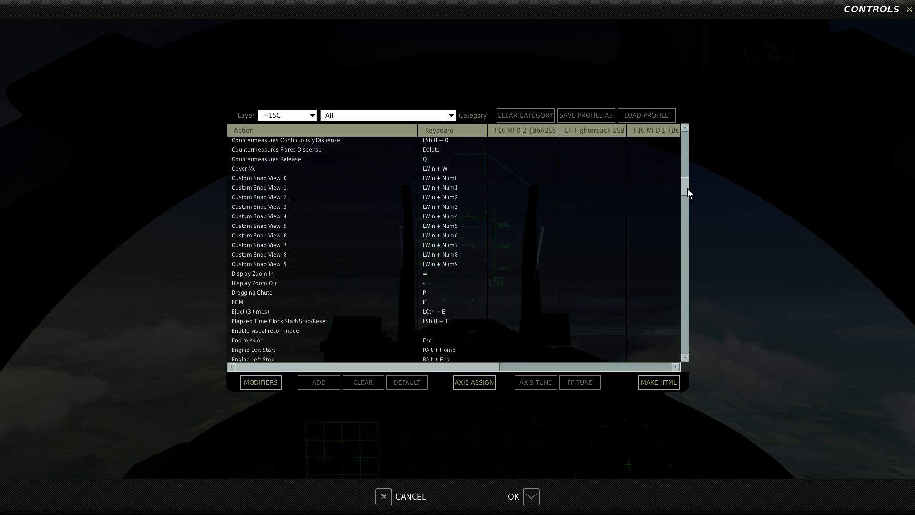
{"action": "scroll", "scroll_direction": "down", "scroll_amount": 3}
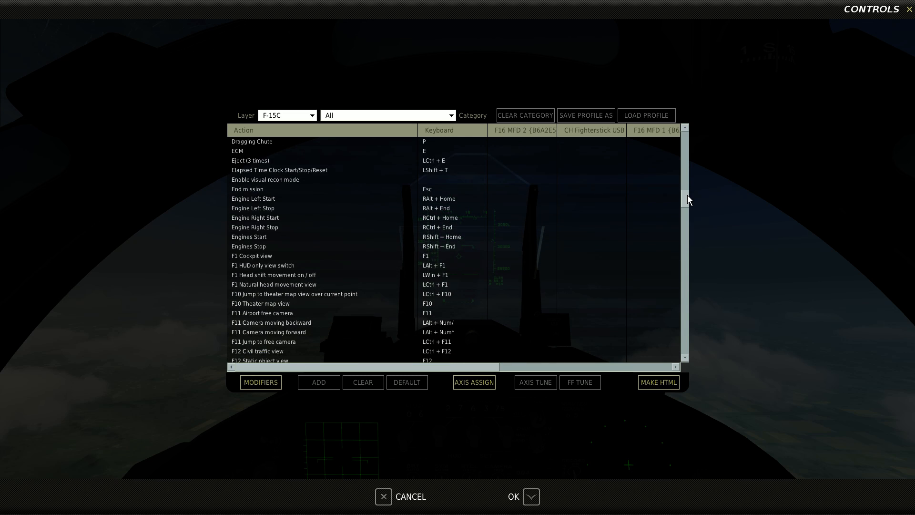
{"action": "scroll", "scroll_direction": "down", "scroll_amount": 3}
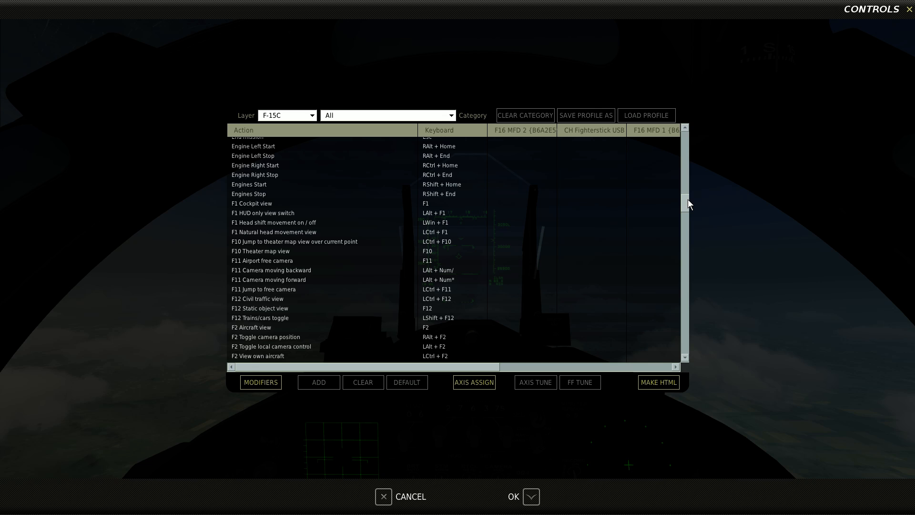
{"action": "scroll", "scroll_direction": "down", "scroll_amount": 3}
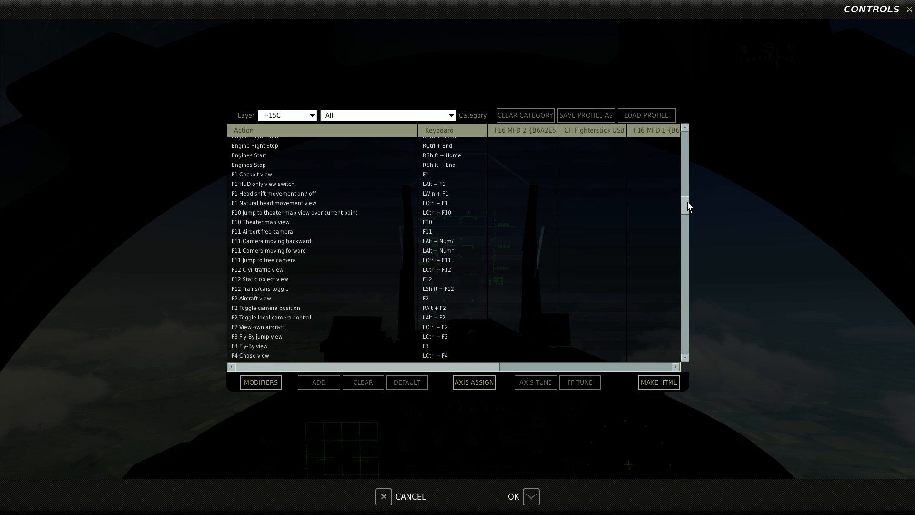
{"action": "scroll", "scroll_direction": "down", "scroll_amount": 3}
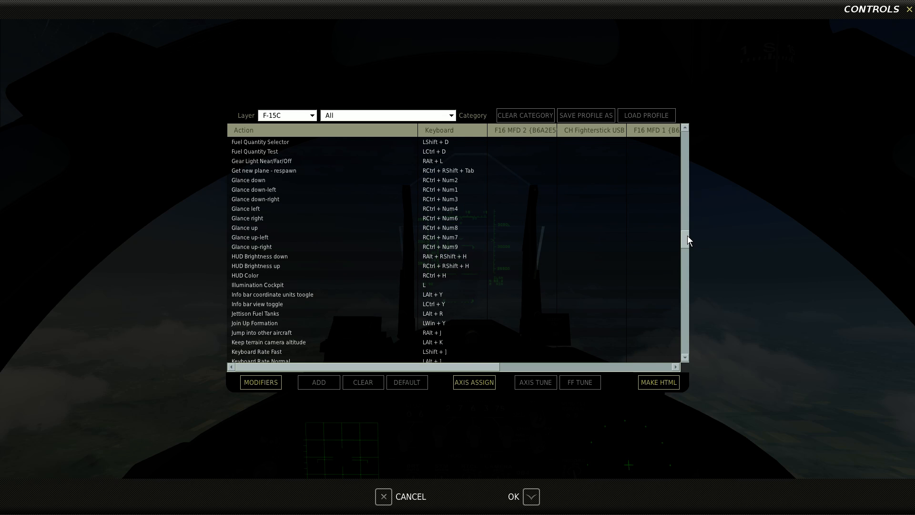
{"action": "scroll", "scroll_direction": "down", "scroll_amount": 3}
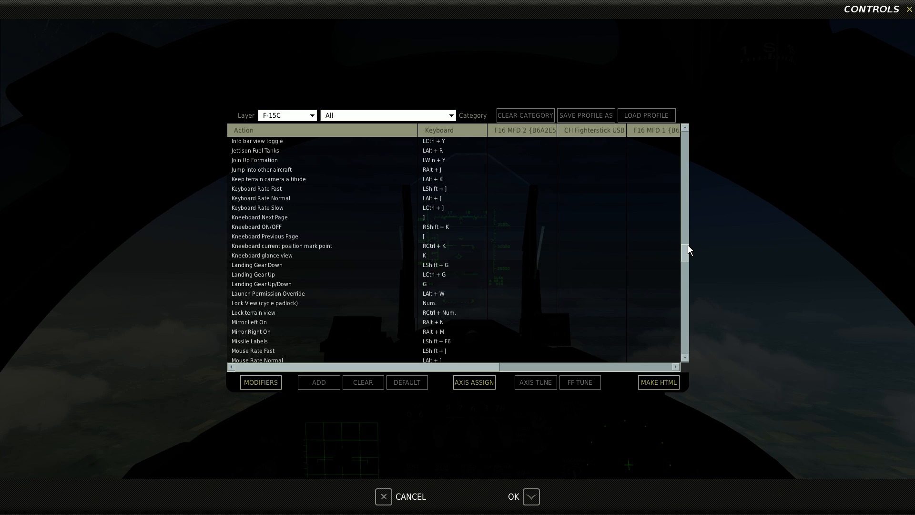
{"action": "mouse_move", "coordinate": [475, 76]}
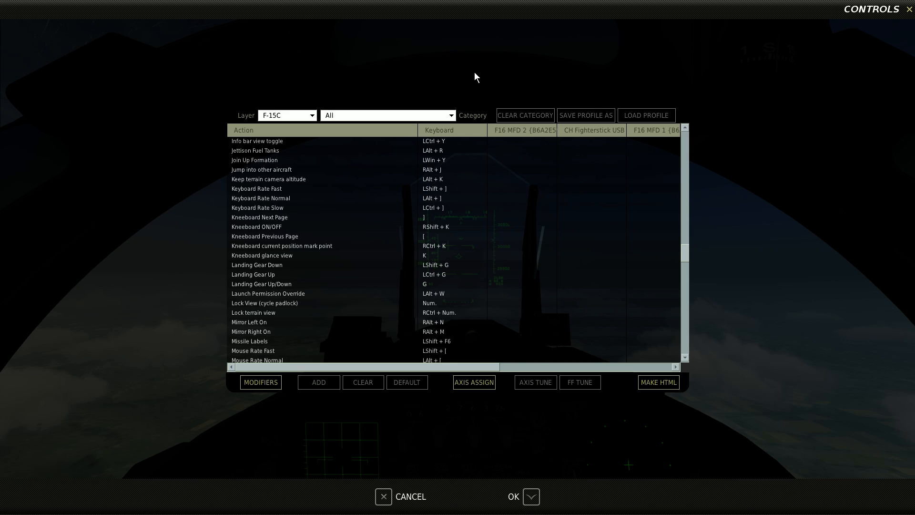
{"action": "left_click", "coordinate": [287, 115]}
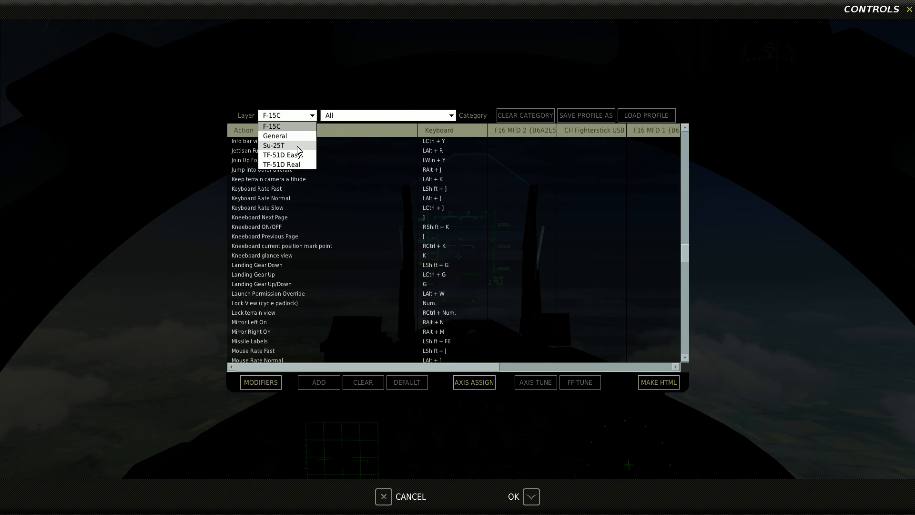
{"action": "left_click", "coordinate": [275, 136]}
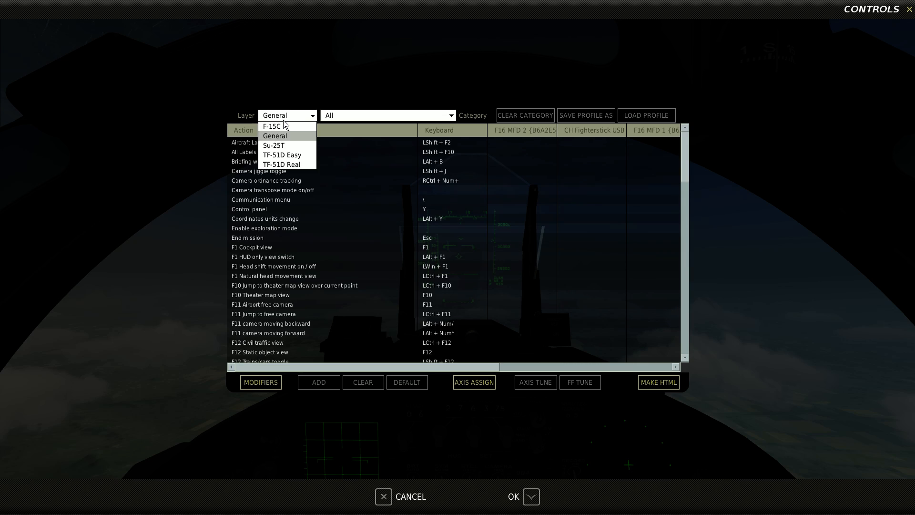
{"action": "left_click", "coordinate": [273, 145]}
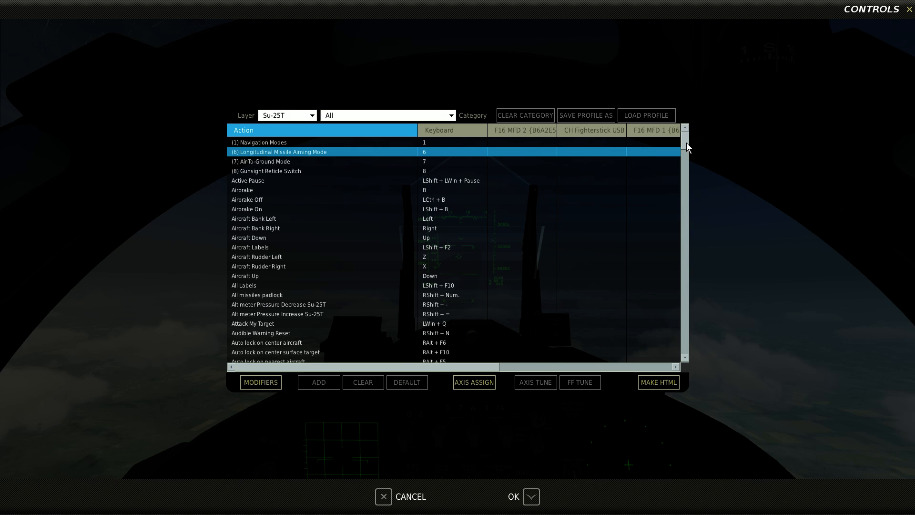
{"action": "left_click", "coordinate": [312, 115]}
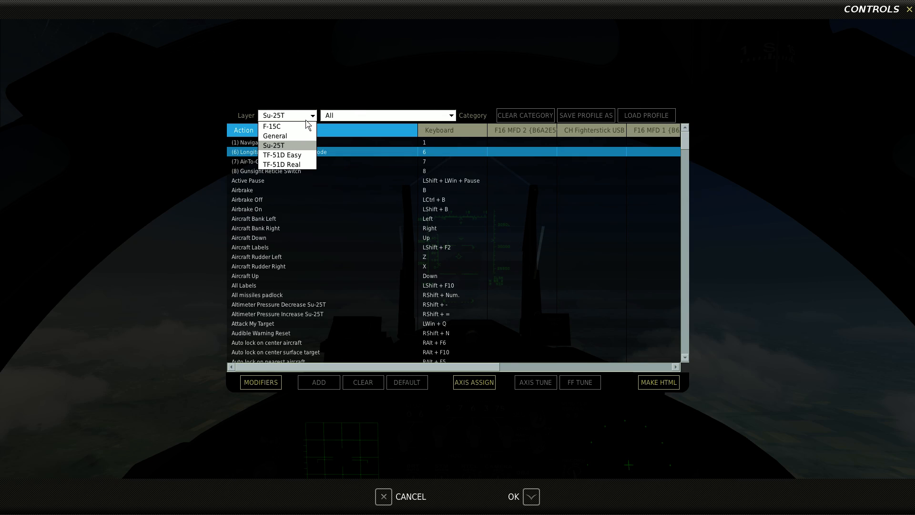
{"action": "left_click", "coordinate": [272, 126]}
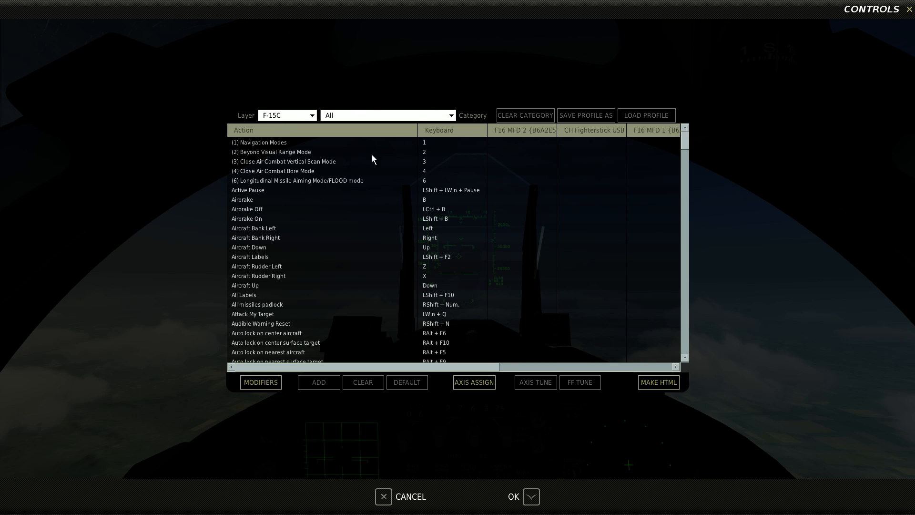
Step: Step the Category filter through Communications, Debug, Flight Control, General and Kneeboard
{"action": "left_click", "coordinate": [387, 115]}
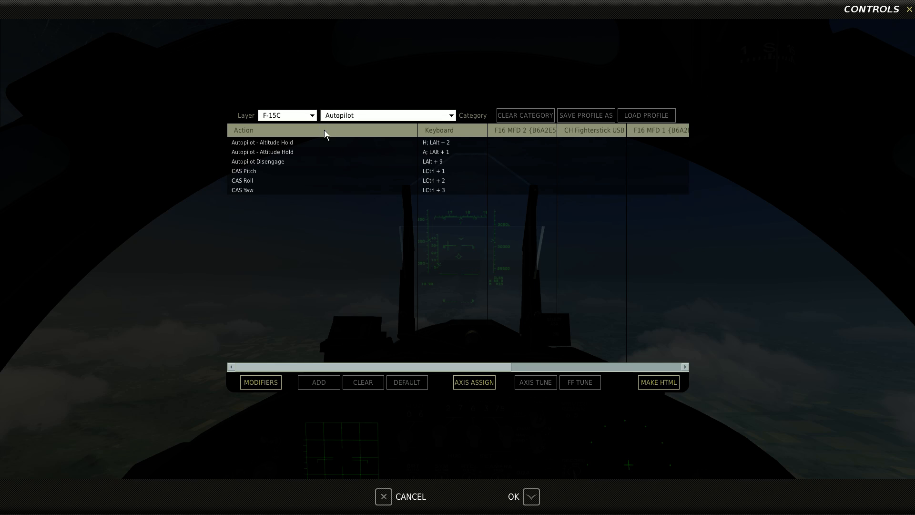
{"action": "mouse_move", "coordinate": [340, 229]}
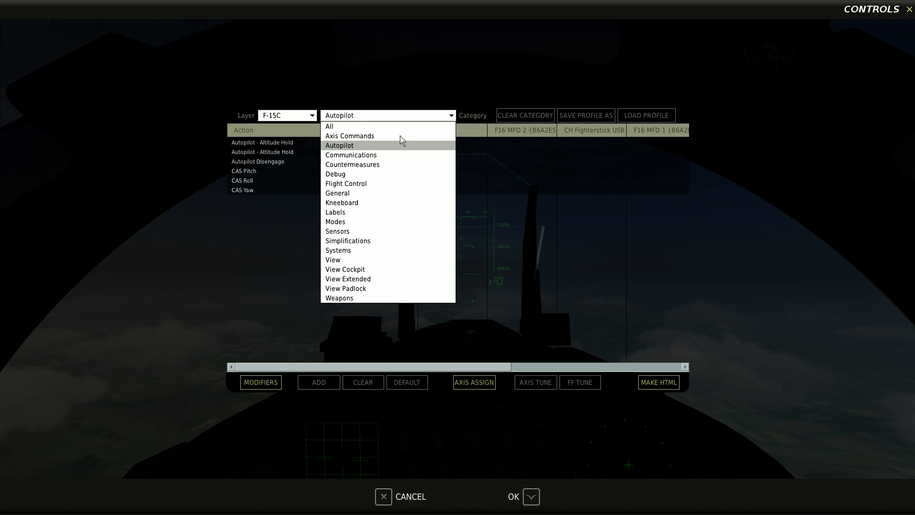
{"action": "left_click", "coordinate": [351, 154]}
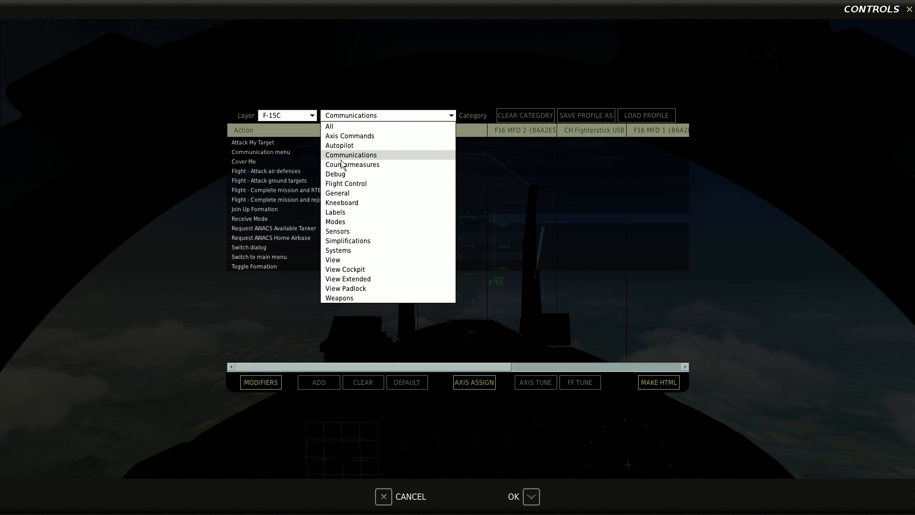
{"action": "left_click", "coordinate": [353, 164]}
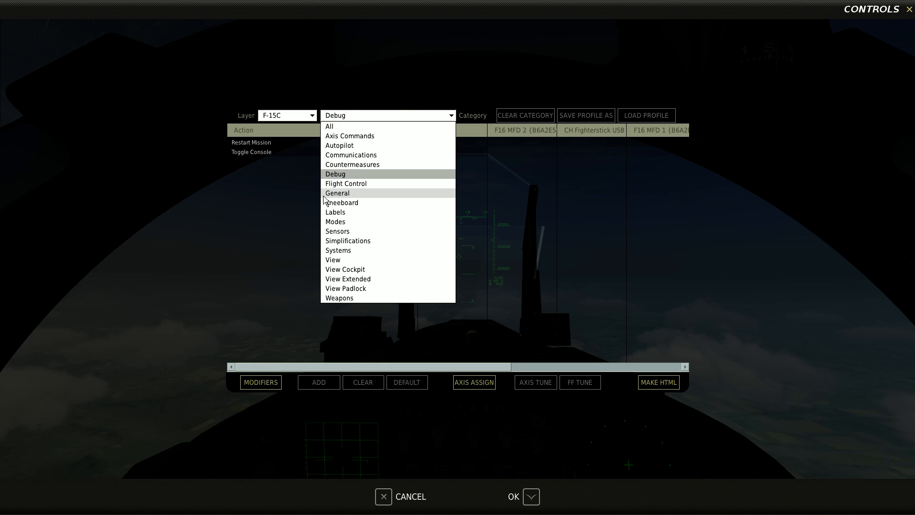
{"action": "left_click", "coordinate": [345, 183]}
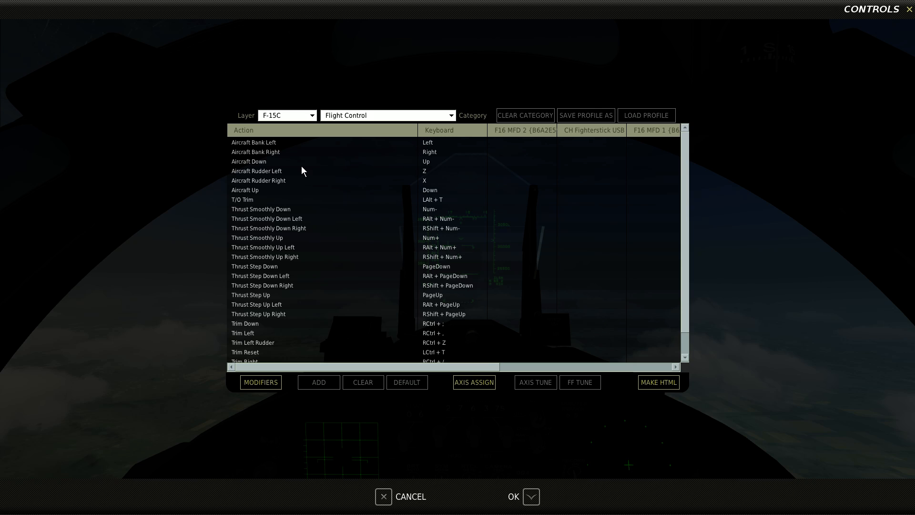
{"action": "mouse_move", "coordinate": [362, 121]}
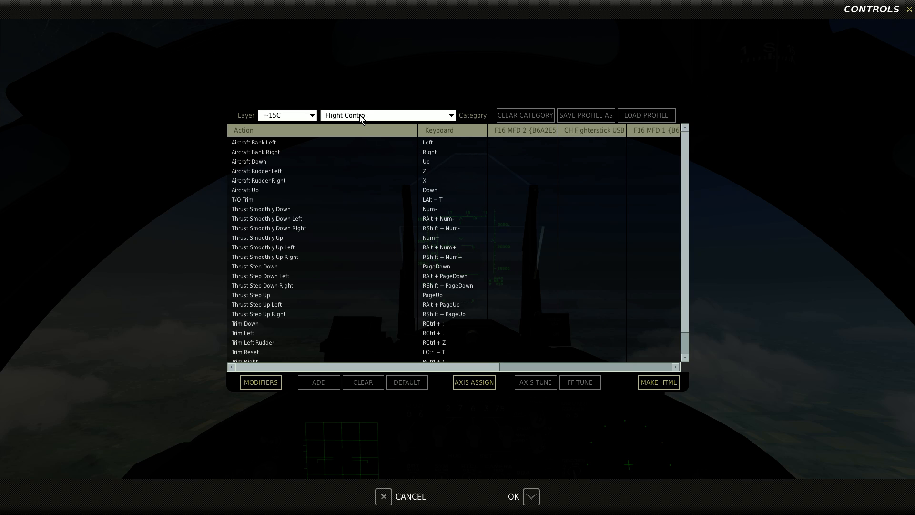
{"action": "left_click", "coordinate": [388, 115]}
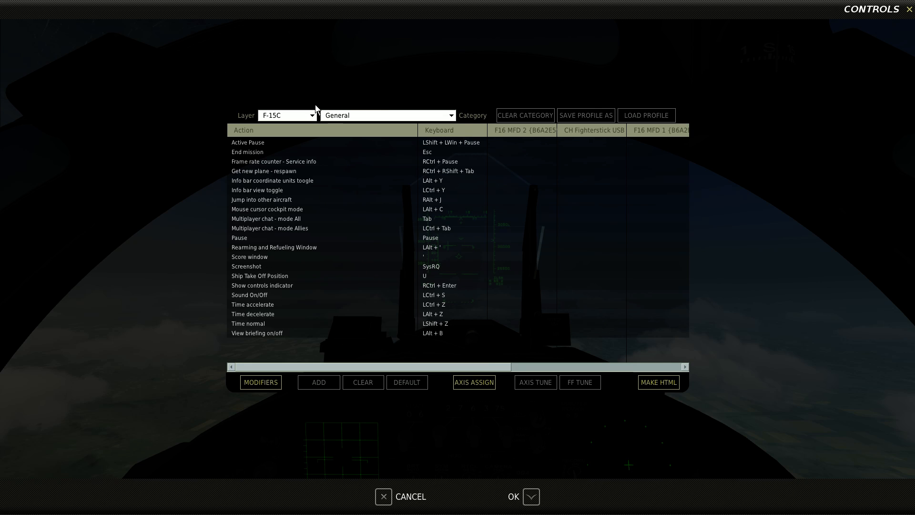
{"action": "left_click", "coordinate": [387, 115]}
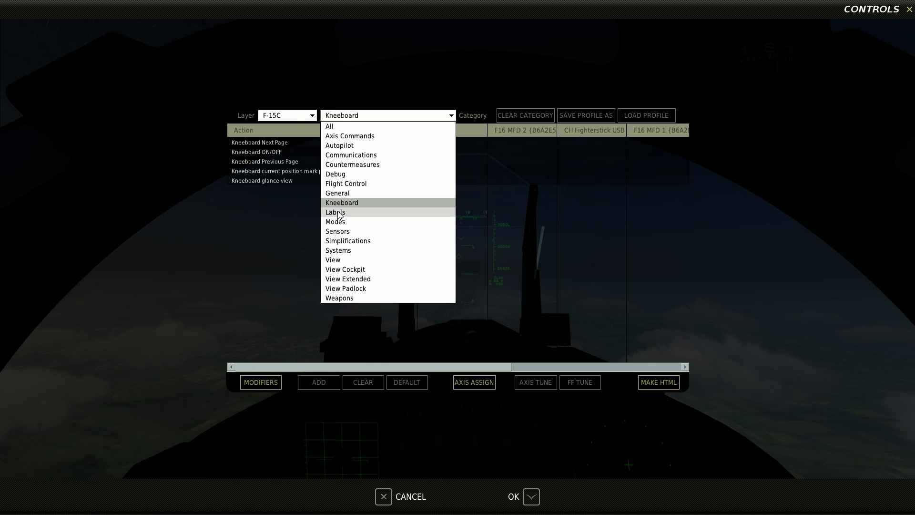
Step: Continue through Labels, Simplifications and Systems, ending with only the Weapons bindings shown
{"action": "left_click", "coordinate": [336, 211]}
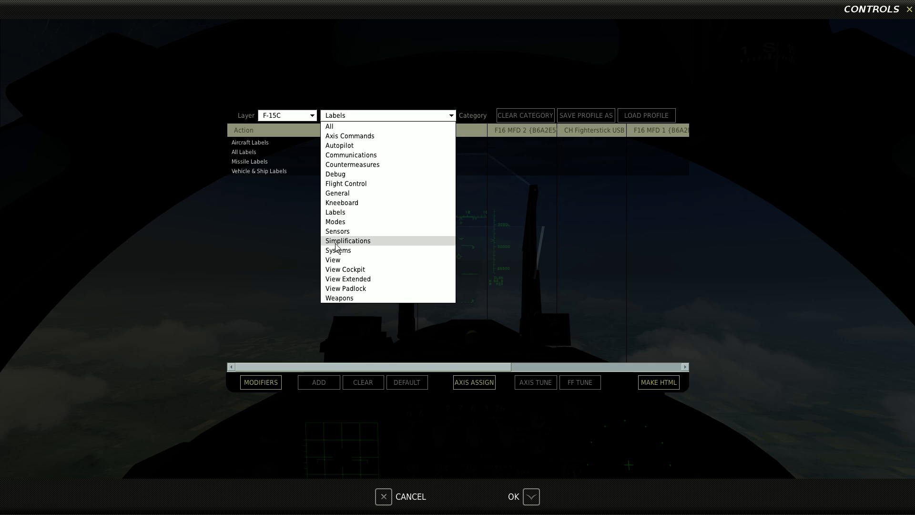
{"action": "left_click", "coordinate": [347, 240]}
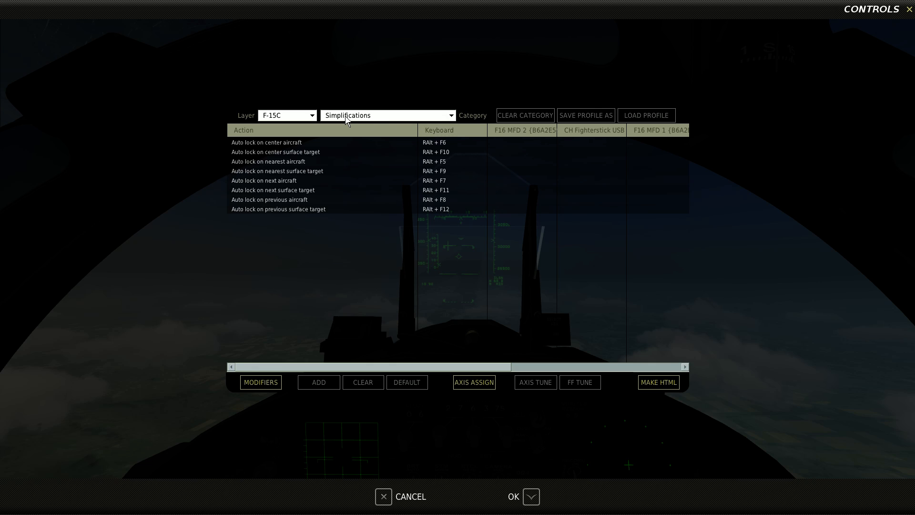
{"action": "left_click", "coordinate": [386, 115]}
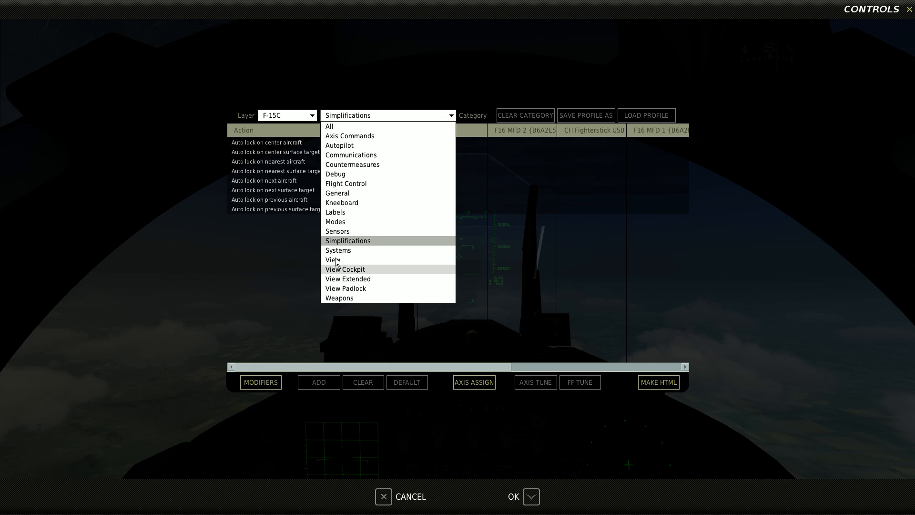
{"action": "left_click", "coordinate": [337, 250]}
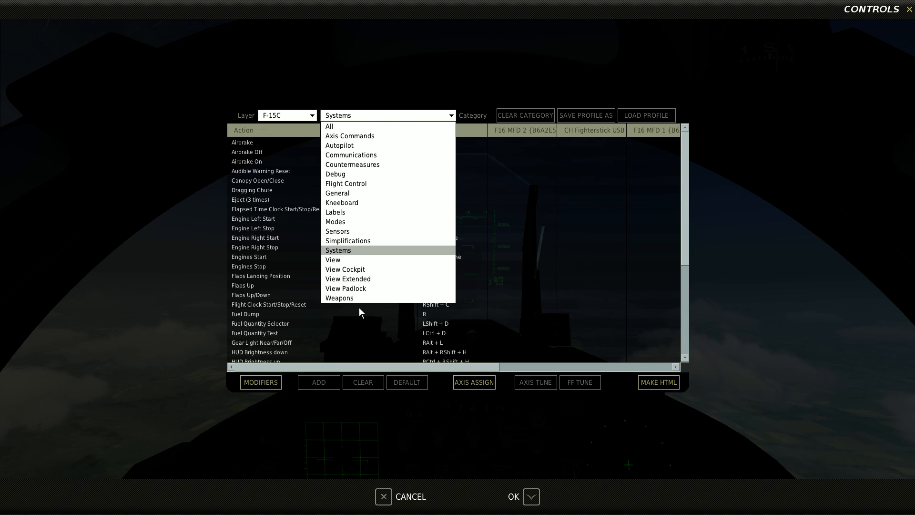
{"action": "left_click", "coordinate": [338, 297]}
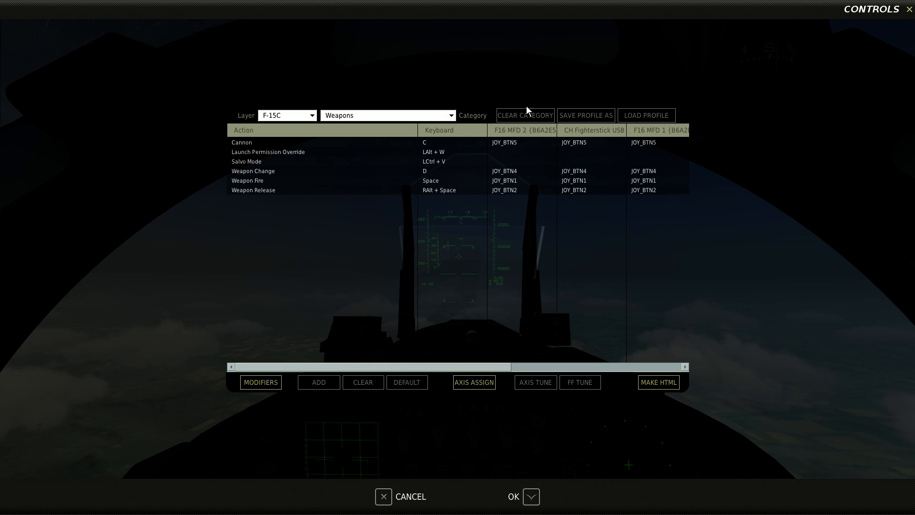
{"action": "mouse_move", "coordinate": [274, 230]}
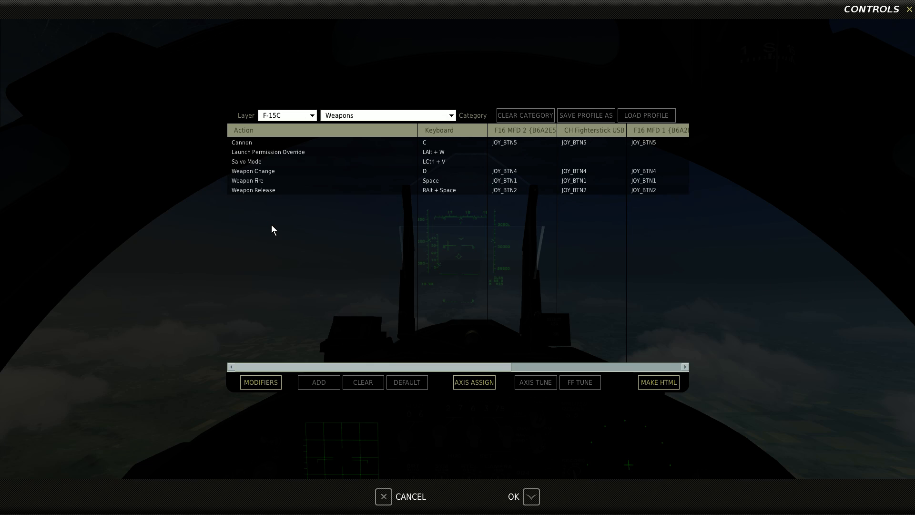
{"action": "mouse_move", "coordinate": [287, 223]}
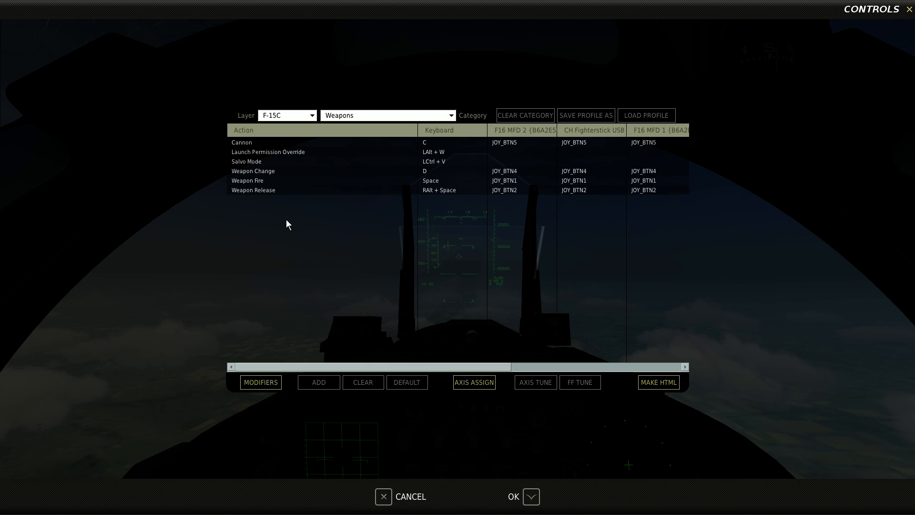
{"action": "mouse_move", "coordinate": [294, 212]}
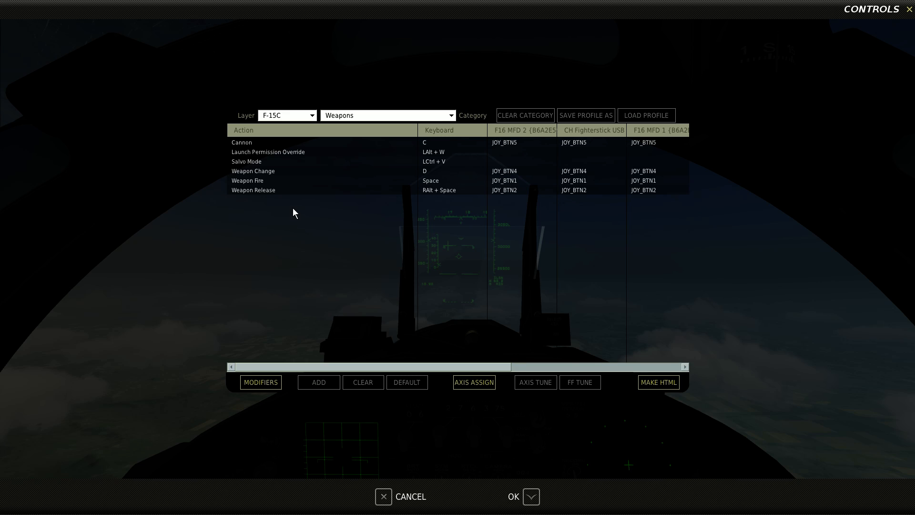
{"action": "mouse_move", "coordinate": [368, 165]}
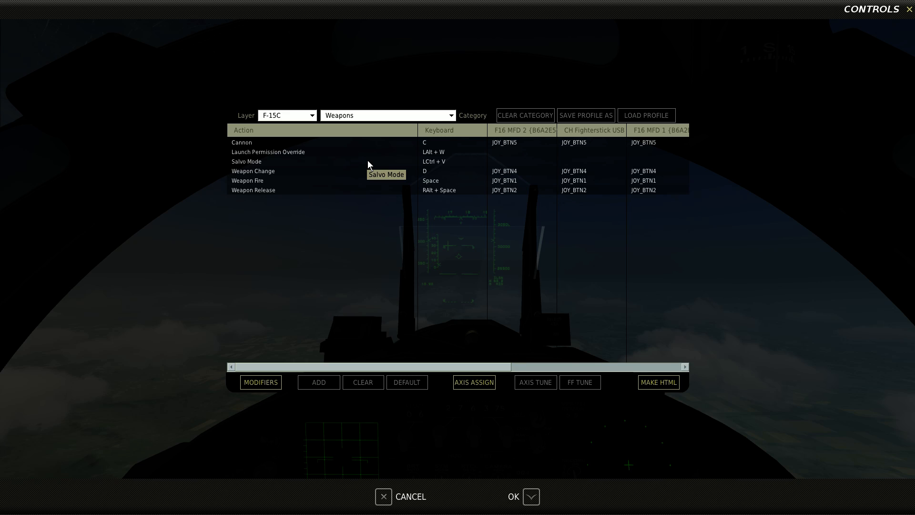
{"action": "mouse_move", "coordinate": [373, 160]}
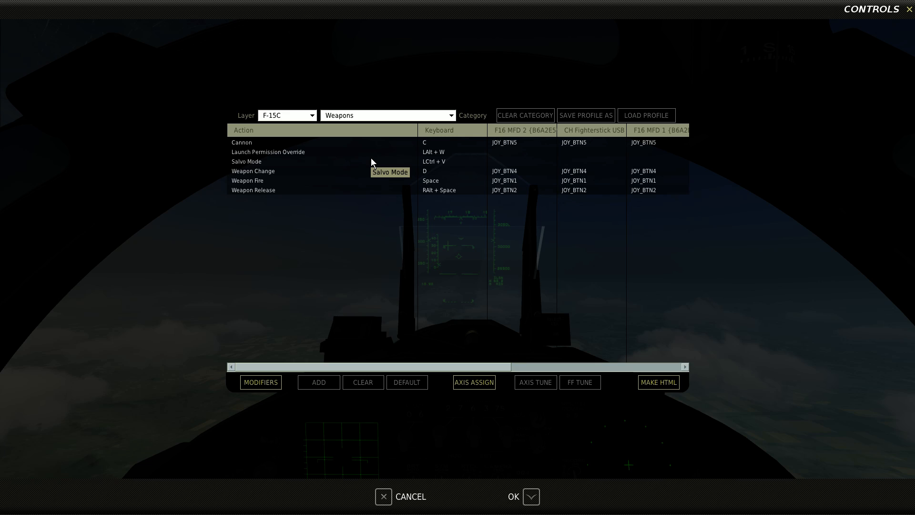
{"action": "mouse_move", "coordinate": [327, 152]}
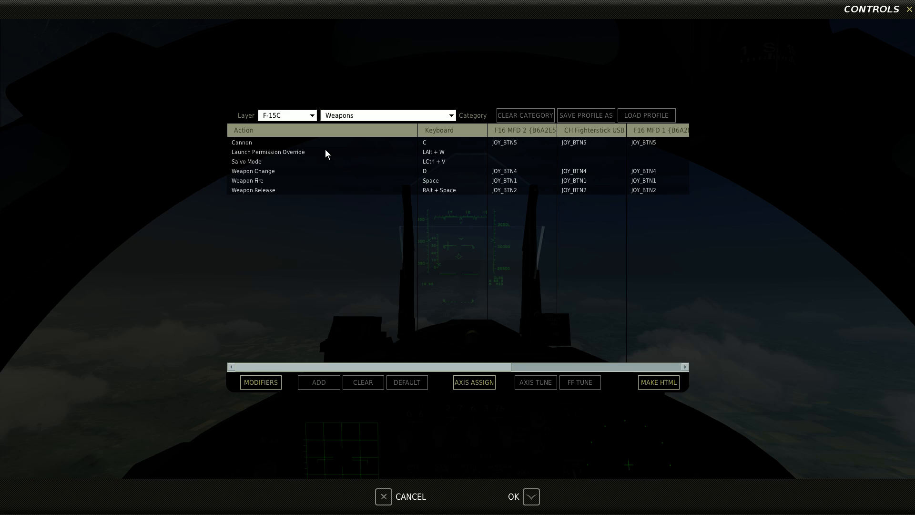
{"action": "mouse_move", "coordinate": [311, 373]}
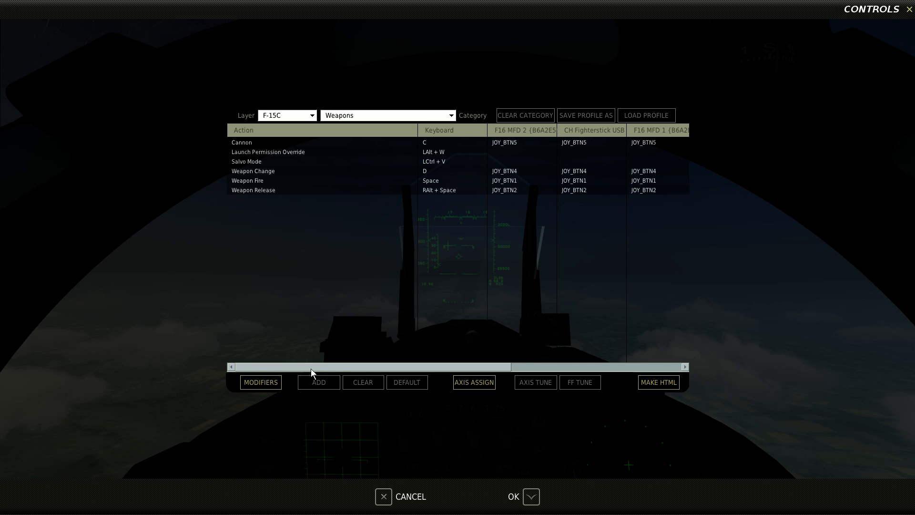